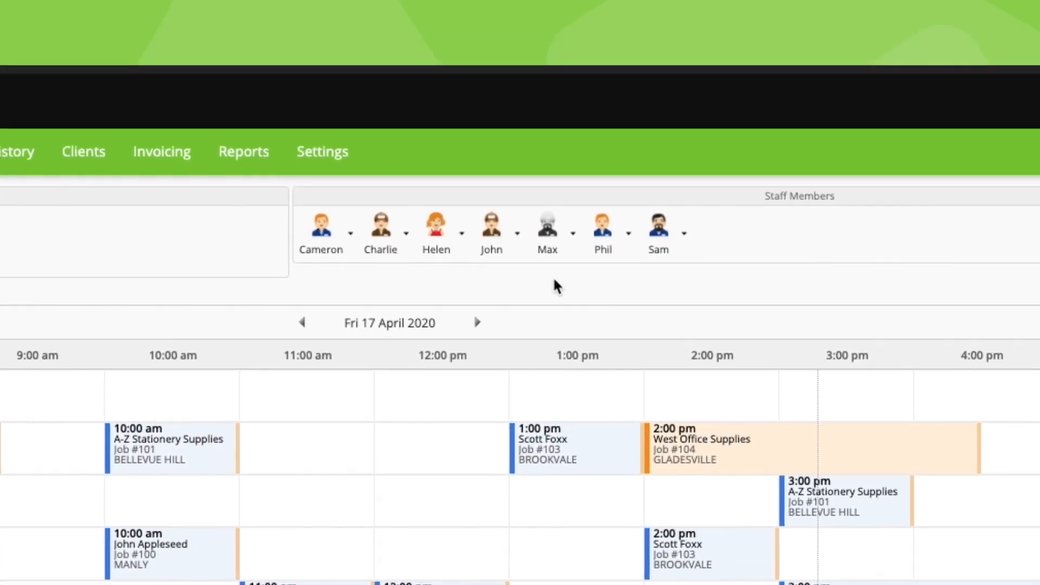
mouse_move(546, 176)
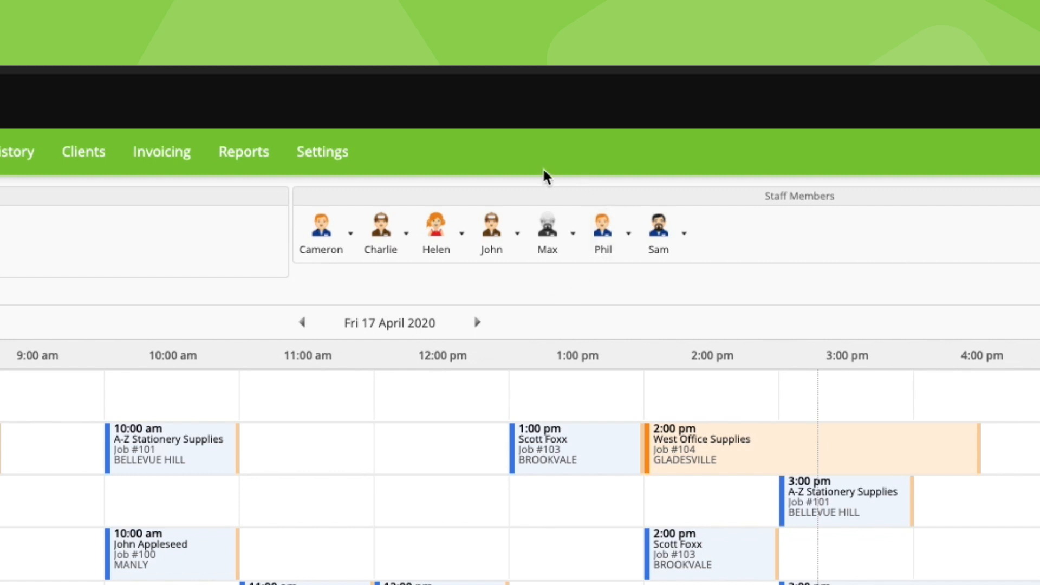
mouse_move(556, 287)
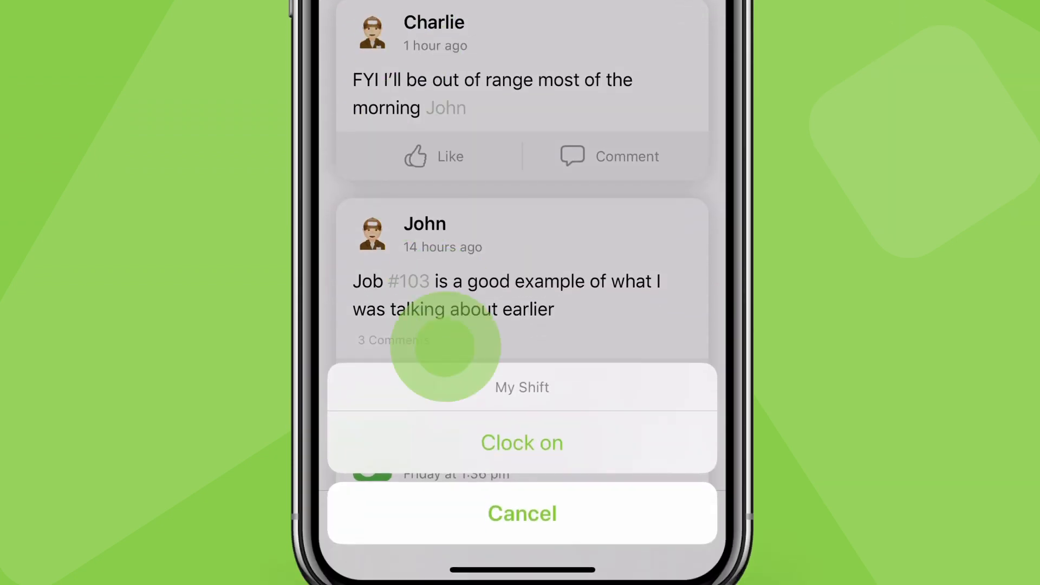
- Clock the staff member on for their shift from the phone app
left_click(523, 443)
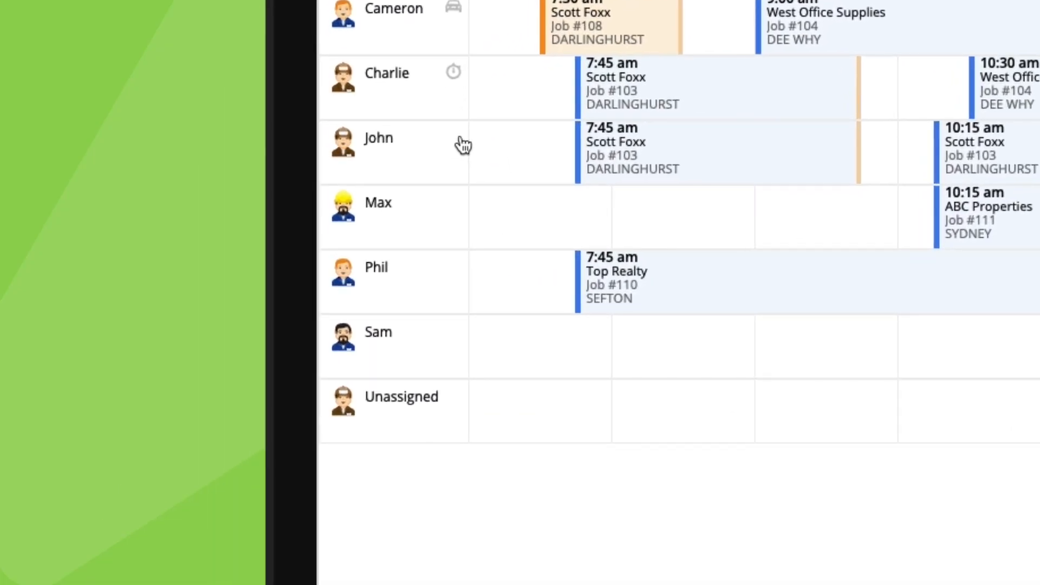
- Locate Sam on the dispatch map via the avatar dropdown's Locate option
left_click(148, 18)
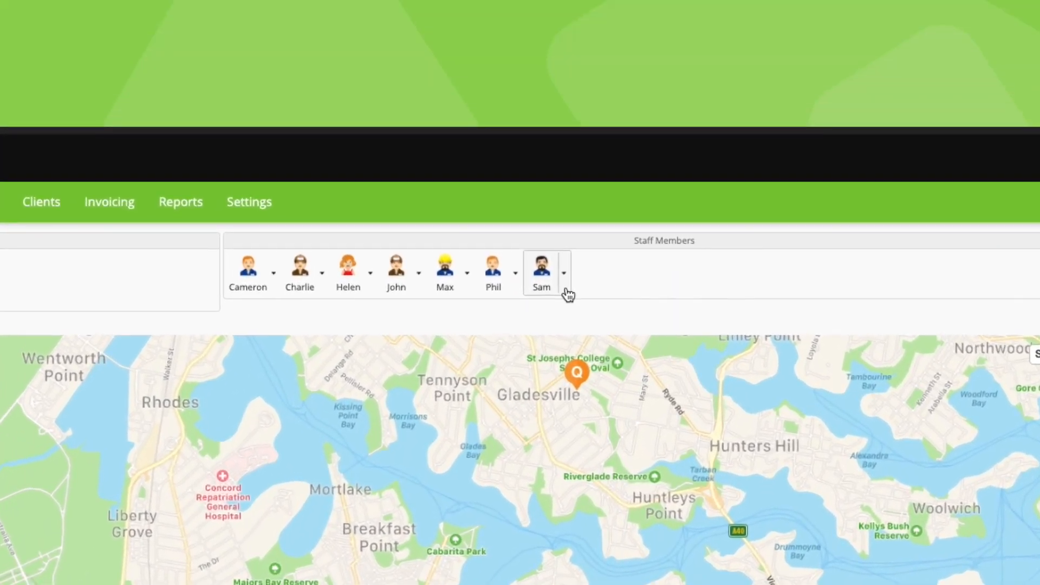
left_click(563, 273)
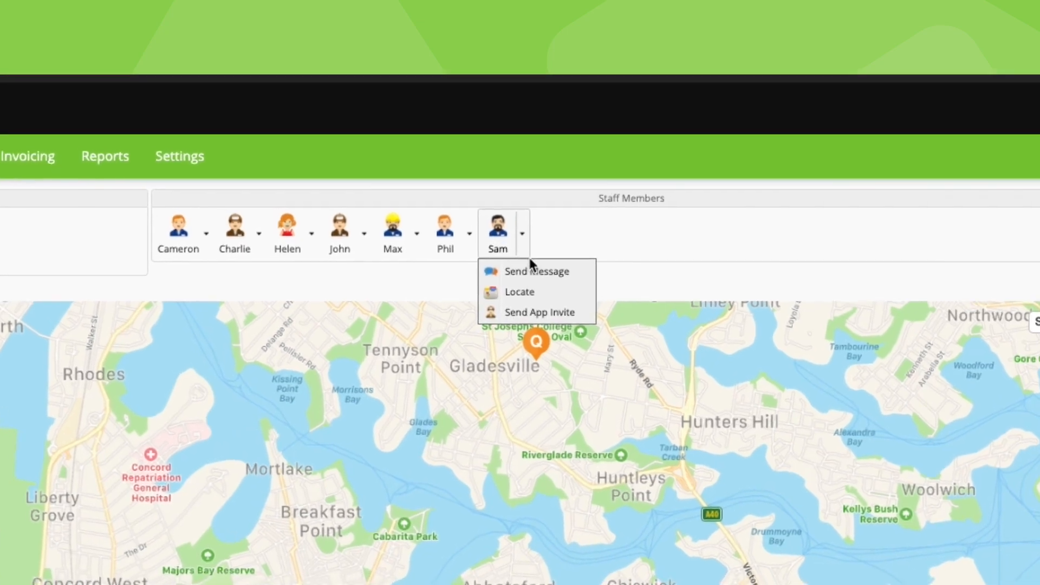
left_click(519, 292)
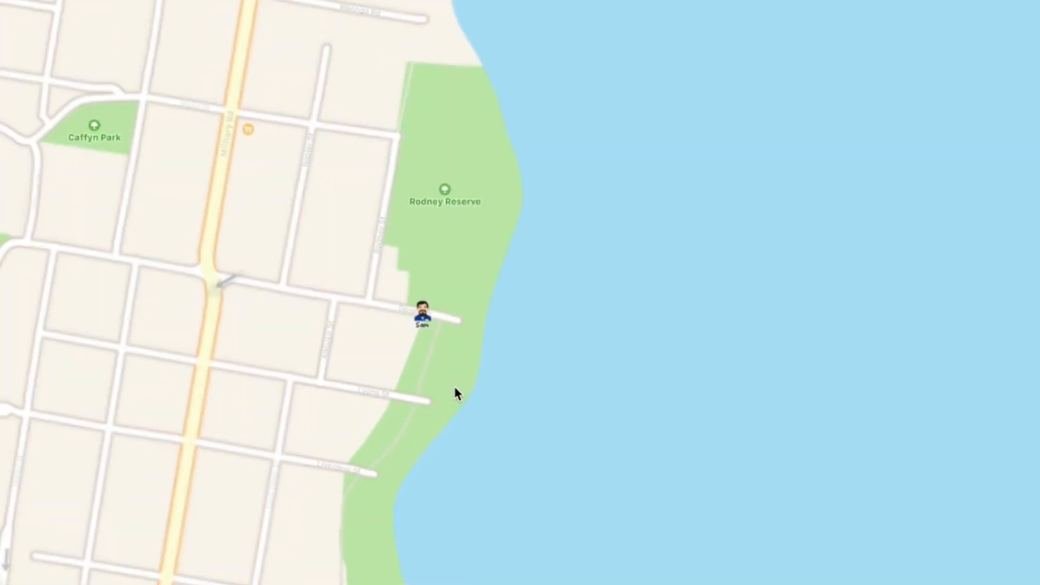
left_click(422, 319)
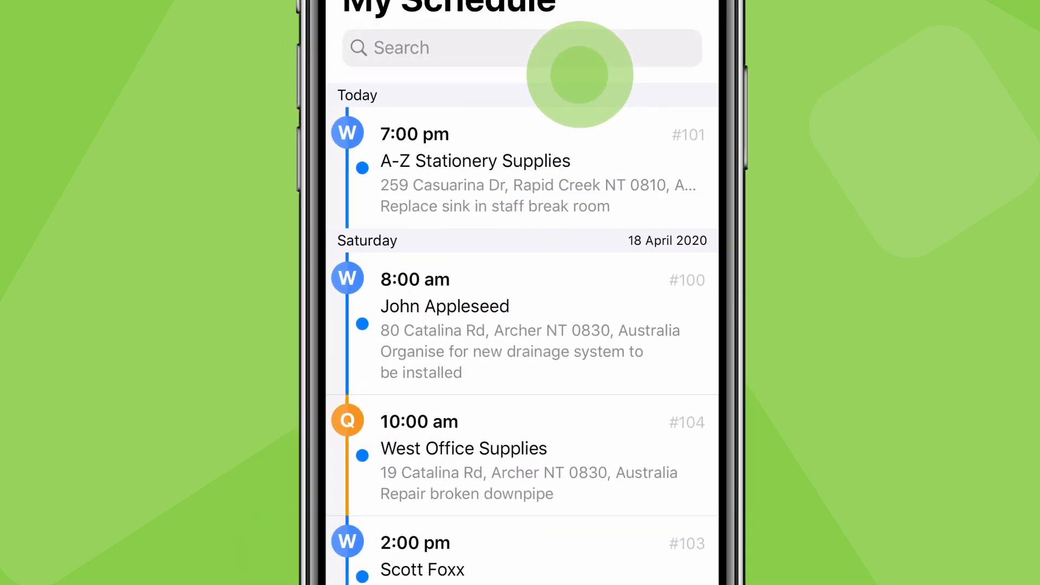
- Tap near the Search bar in the phone's My Schedule list
left_click(598, 115)
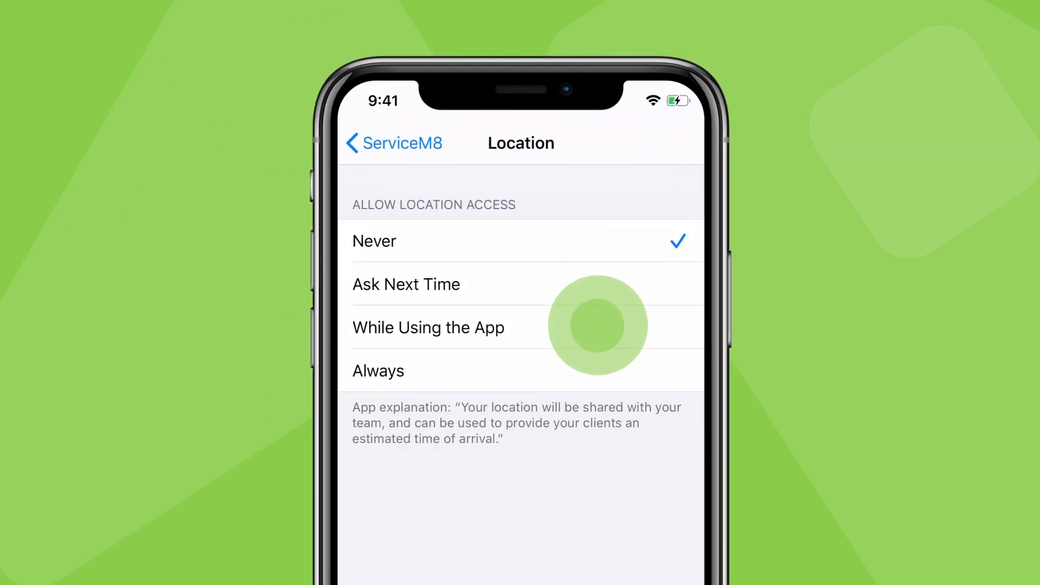
- Allow location While Using the App, clock on, and scroll the A-Z Stationery Supplies job
left_click(379, 370)
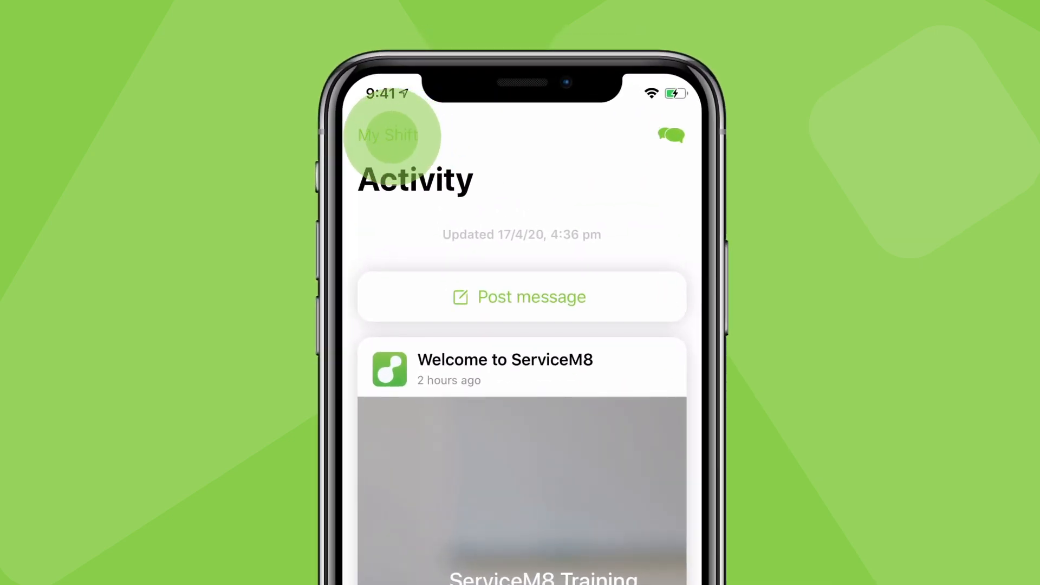
left_click(388, 135)
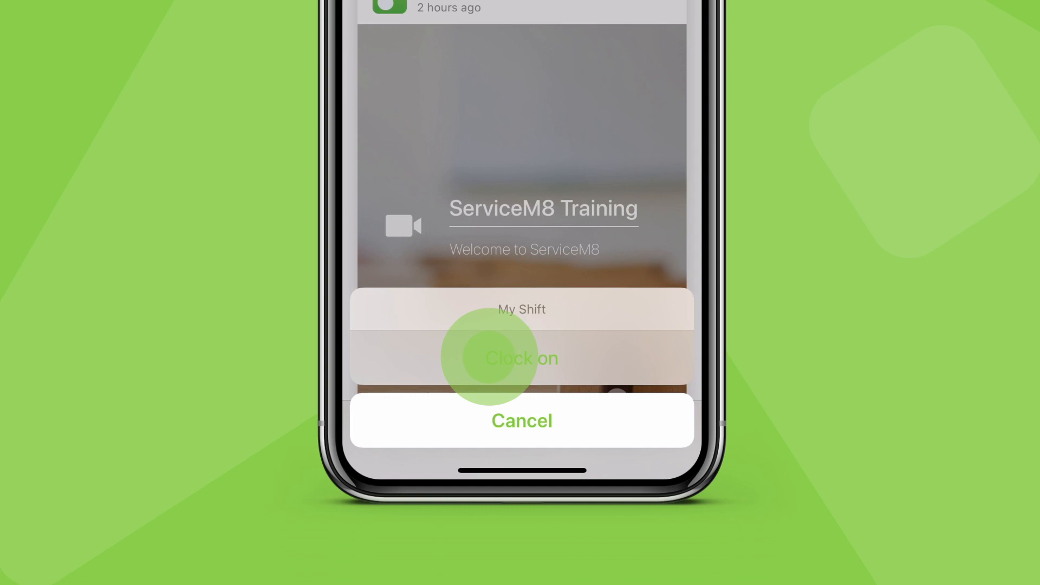
left_click(521, 358)
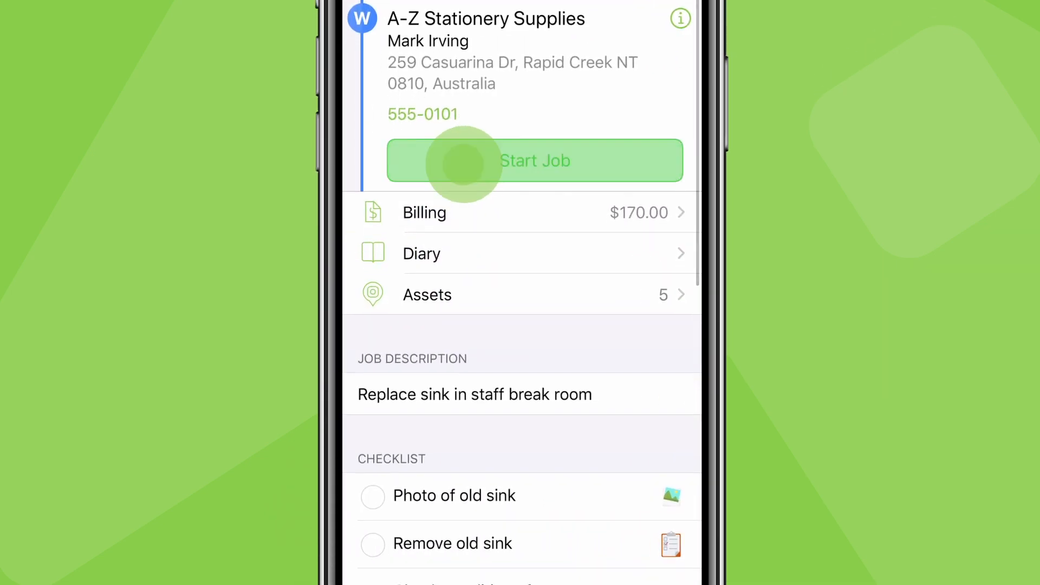
scroll("down", 3)
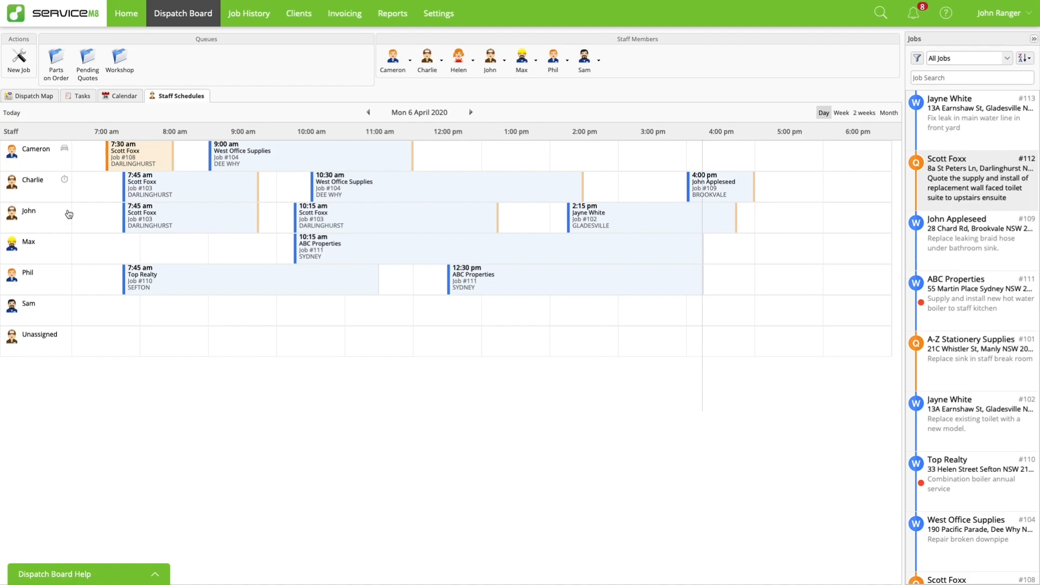
- Show jobs on the Dispatch Map, select job #113, and open the staff member's current job #109
left_click(33, 96)
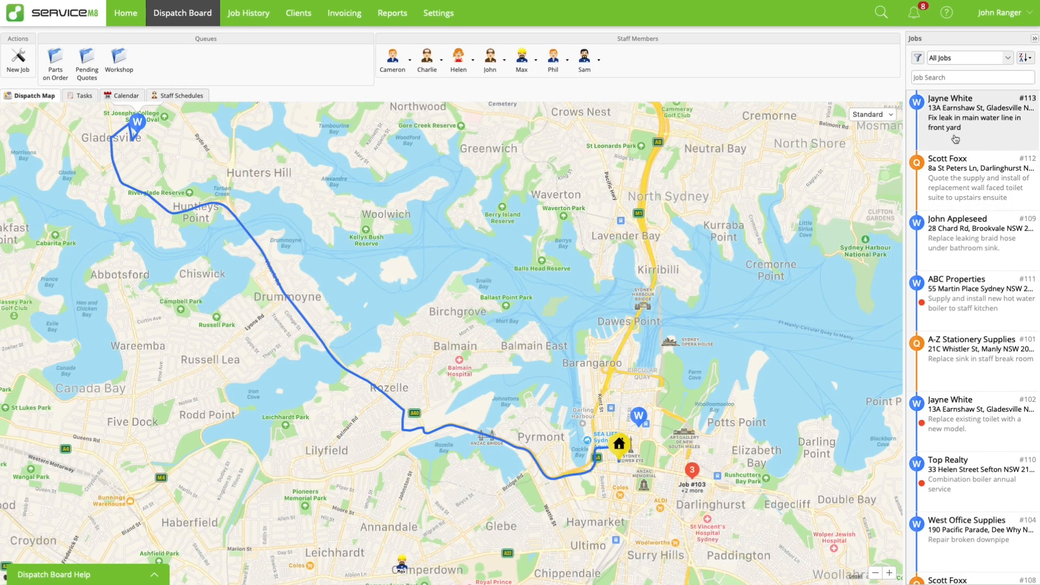
left_click(181, 94)
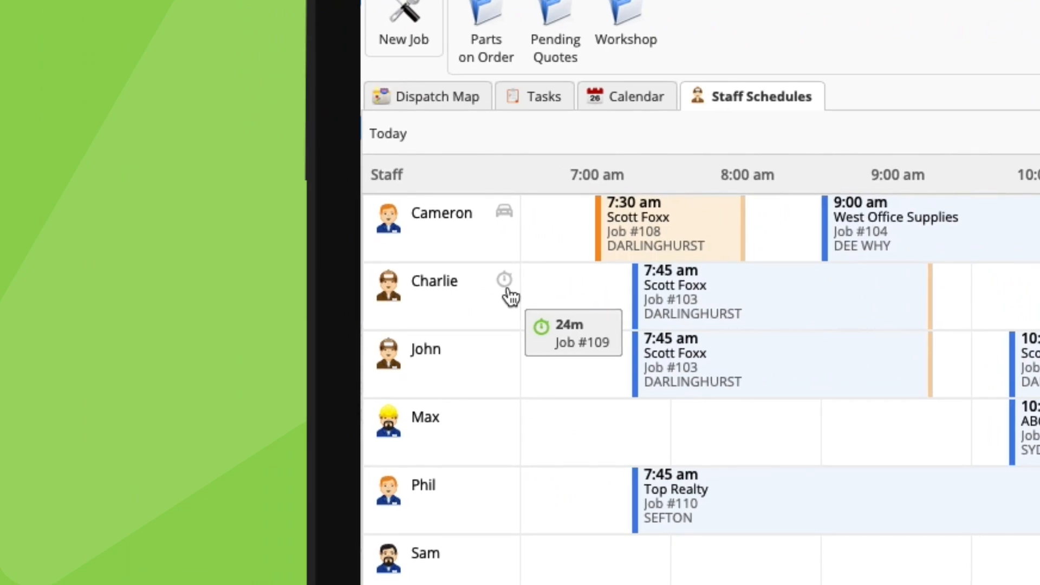
left_click(573, 332)
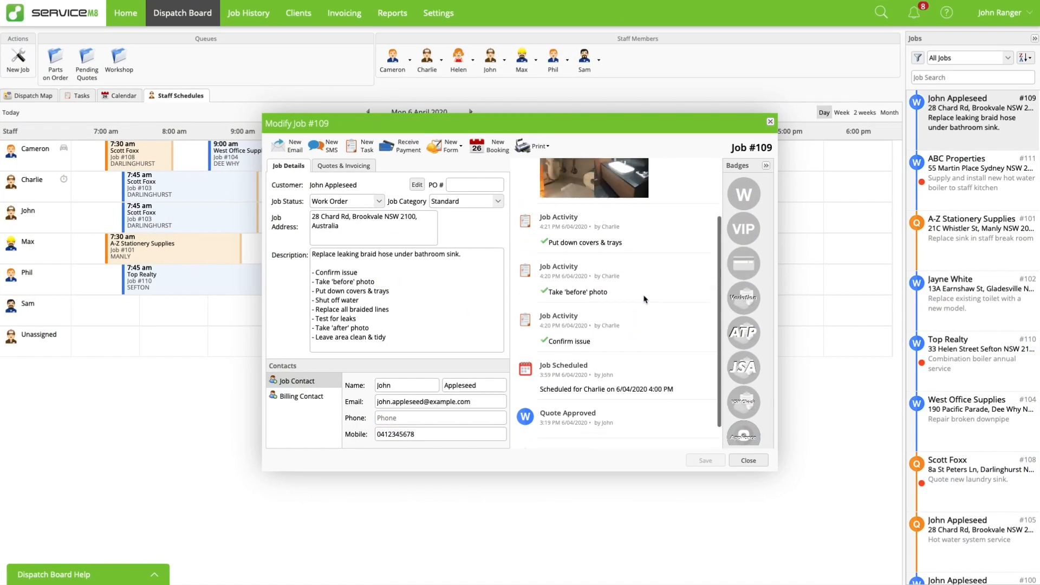
left_click(748, 461)
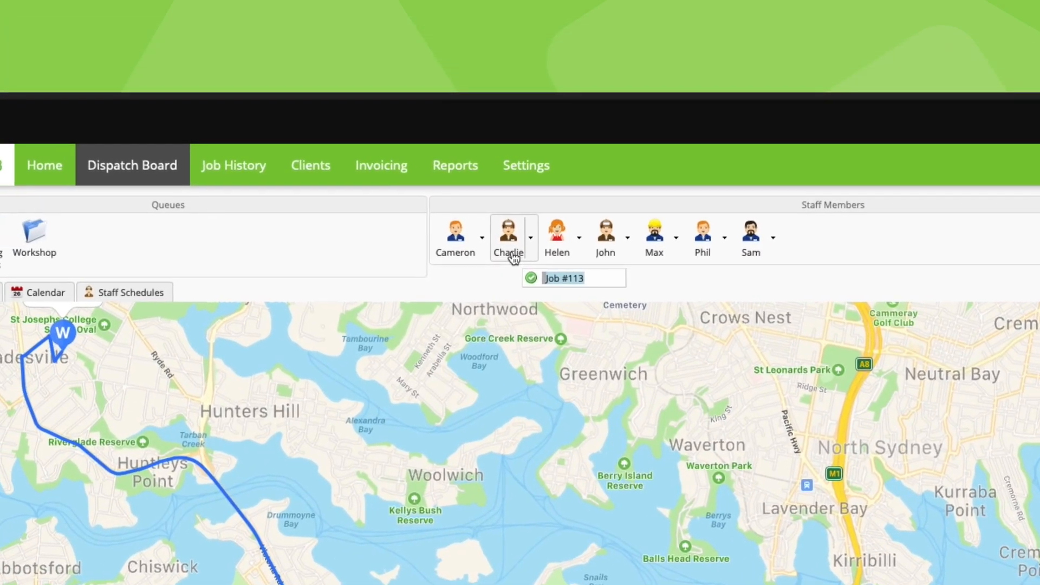
- Instant-dispatch job #113 to the staff member with message 'Please get to this job'
left_click(508, 229)
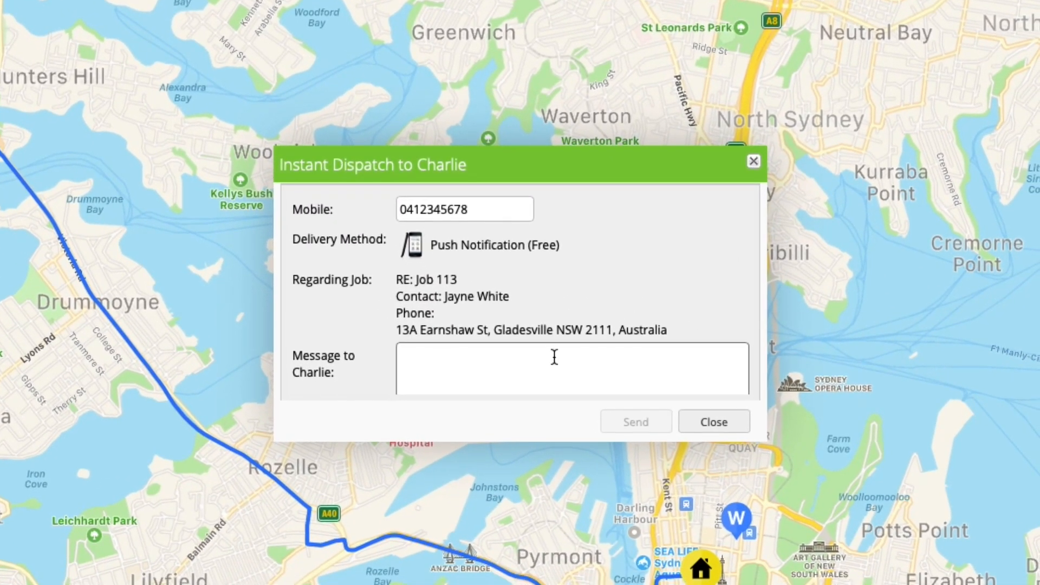
type("Please get to this job")
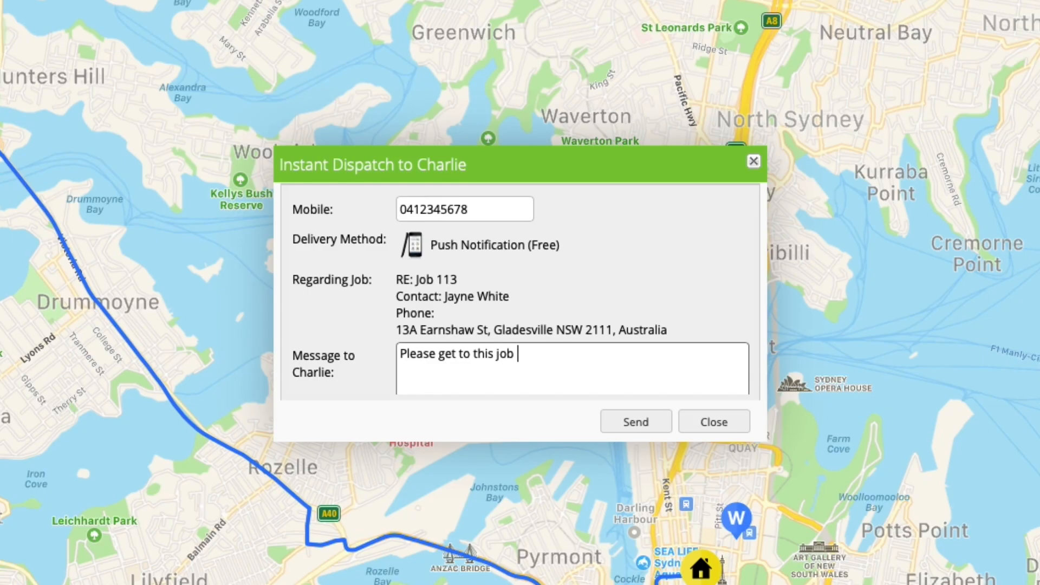
left_click(712, 421)
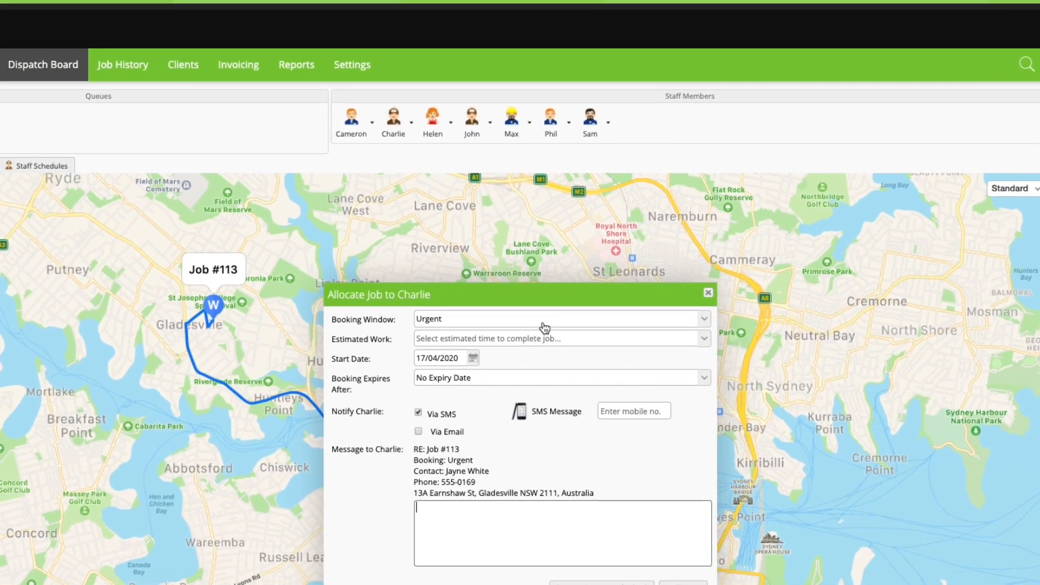
- Allocate job #113 to Charlie with an Urgent booking window and notify him
left_click(701, 319)
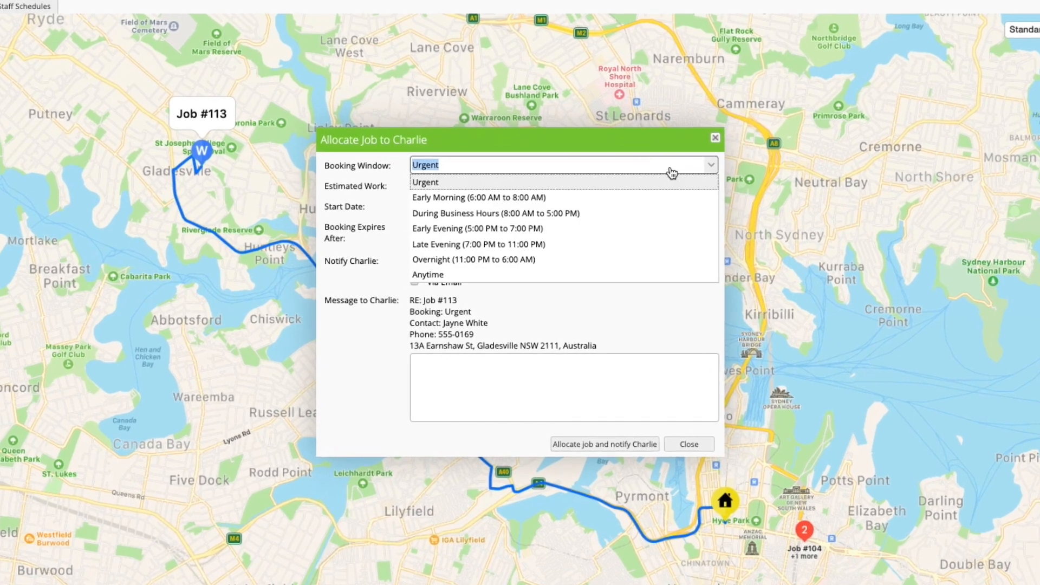
left_click(426, 182)
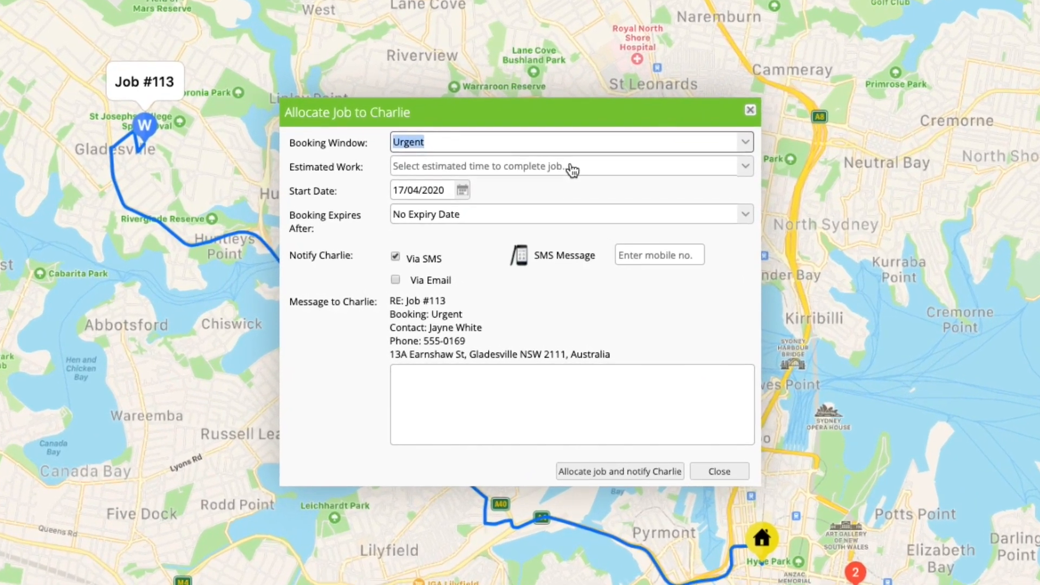
left_click(619, 471)
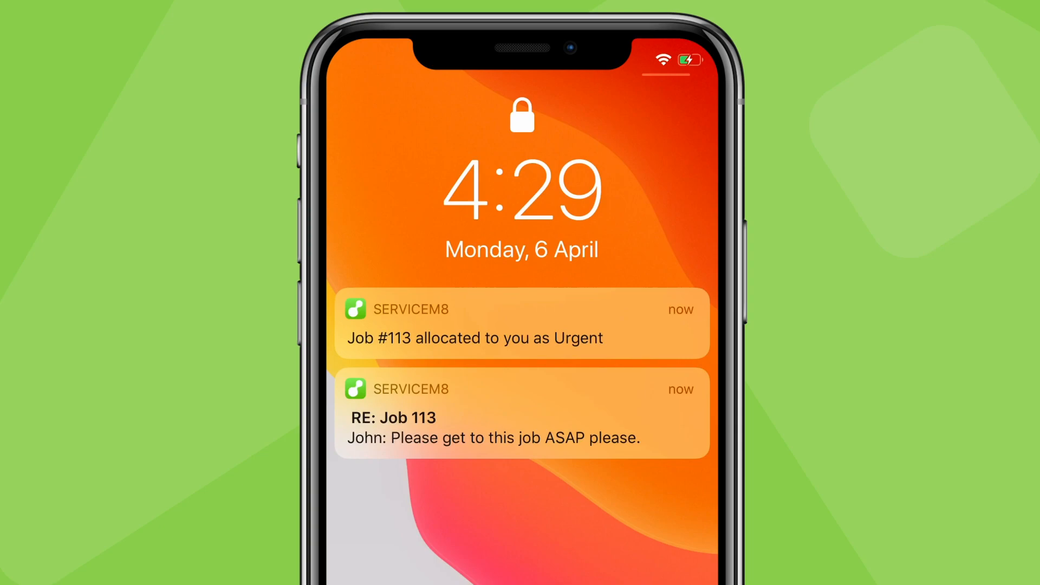
- Open the allocation notification and start urgent job #113 on the phone
left_click(522, 323)
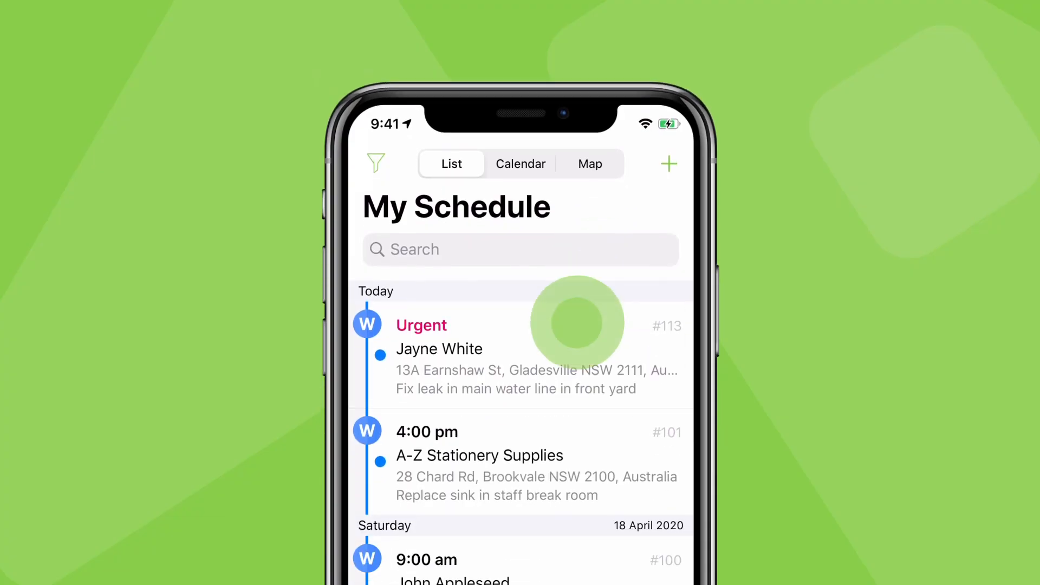
left_click(517, 357)
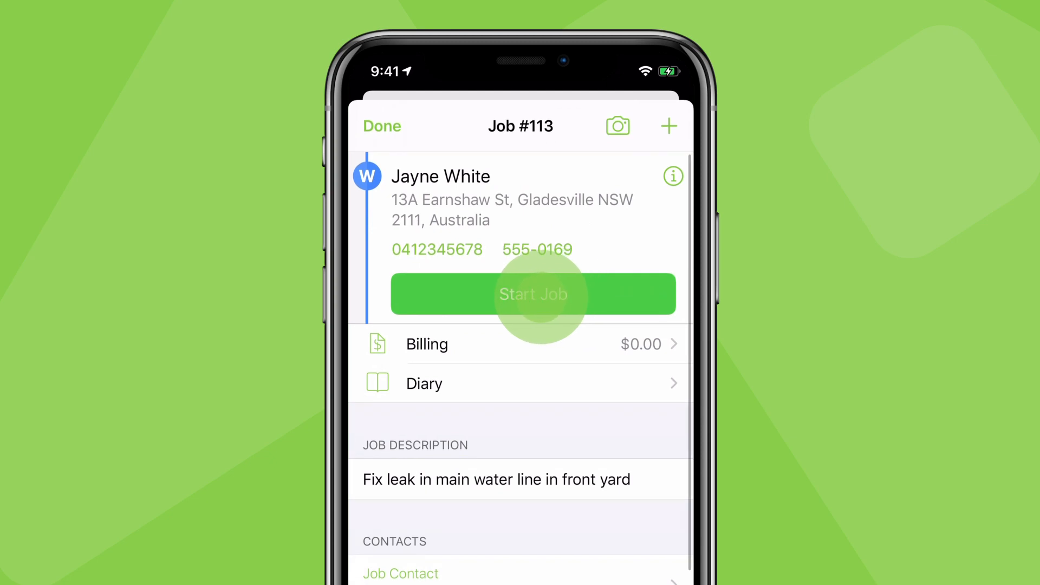
left_click(533, 294)
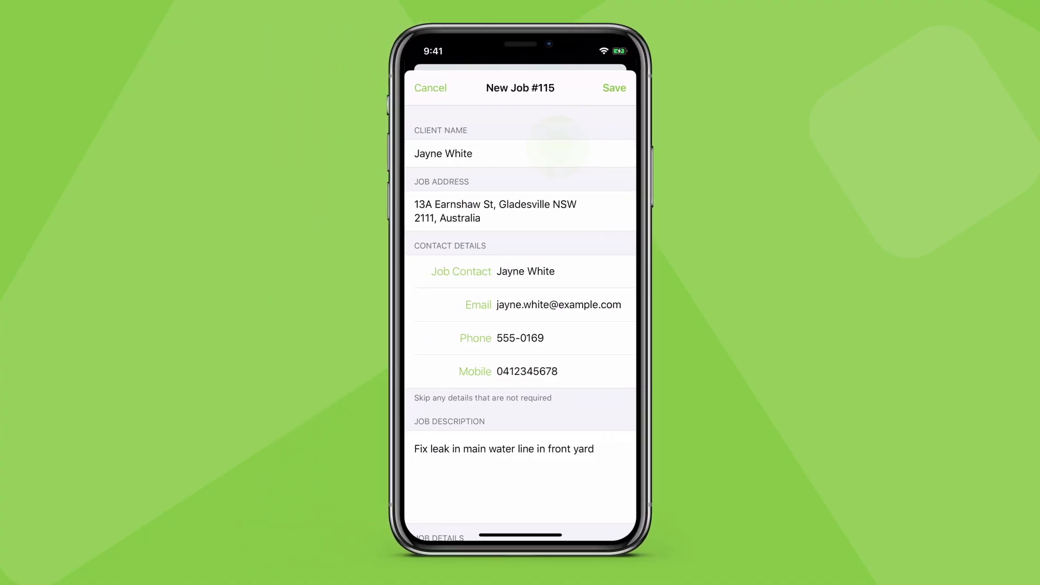
left_click(614, 88)
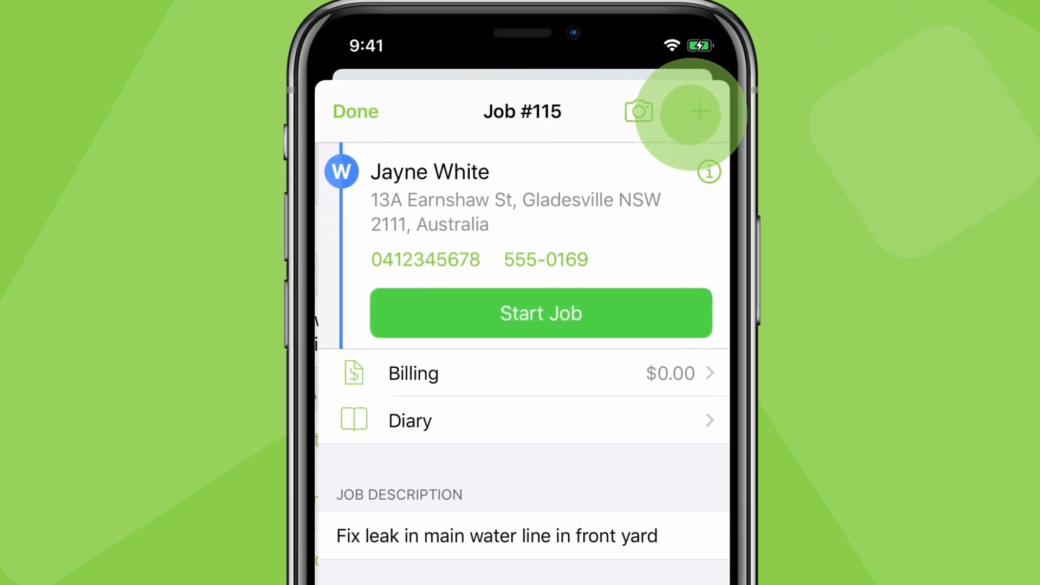
- Scroll the ServiceM8 Add-ons list and open the Job Allocations add-on page
scroll("down", 3)
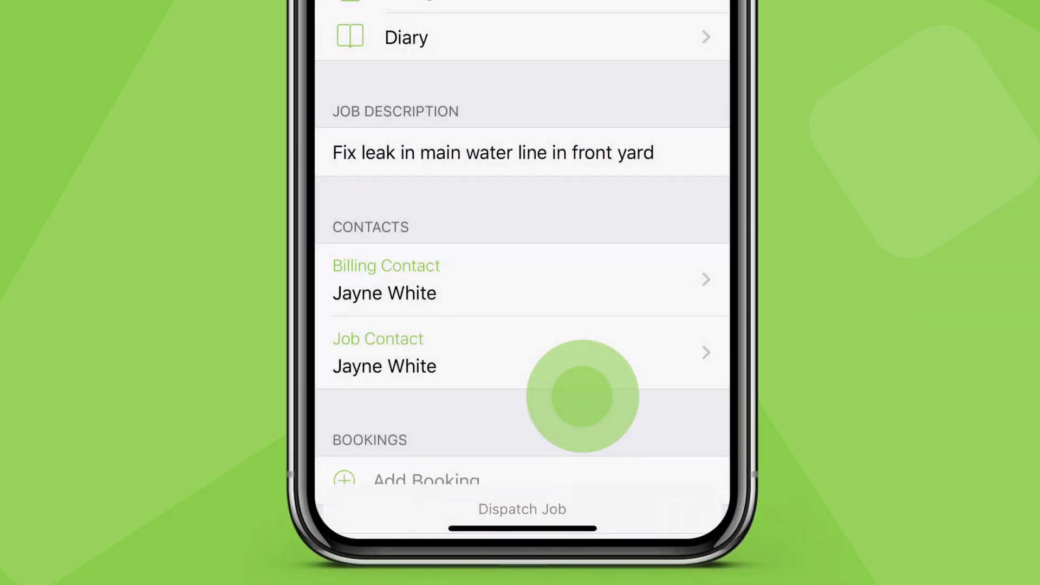
left_click(522, 508)
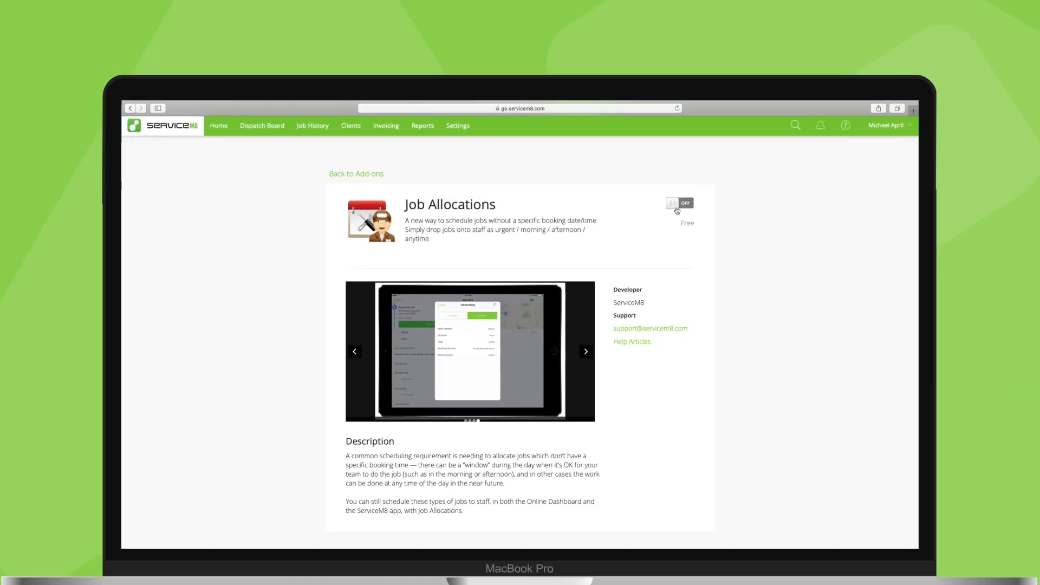
- Enable Job Allocations and allocate the app booking to John with an Urgent window
left_click(677, 203)
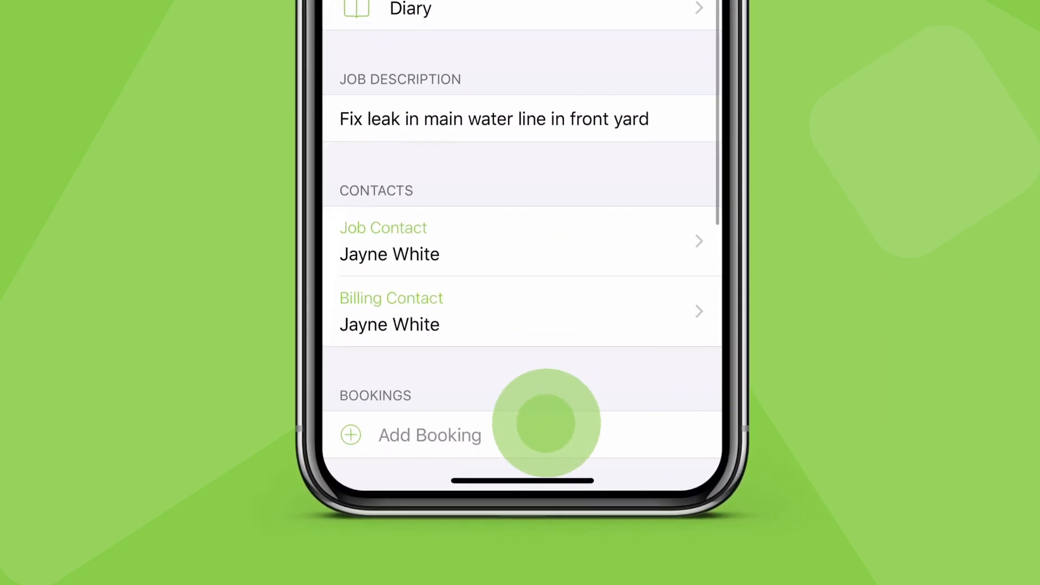
left_click(430, 435)
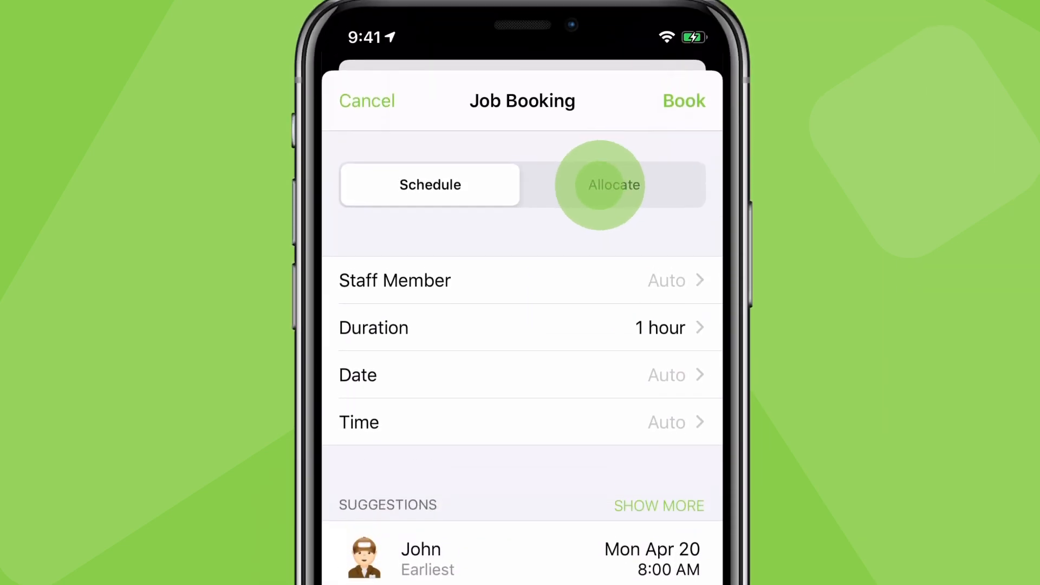
left_click(601, 184)
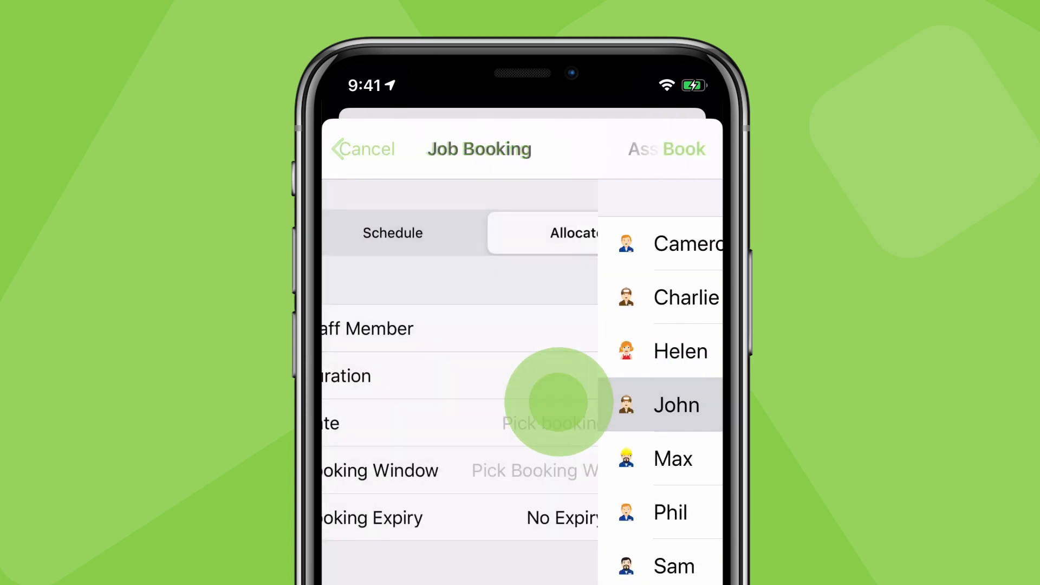
left_click(534, 471)
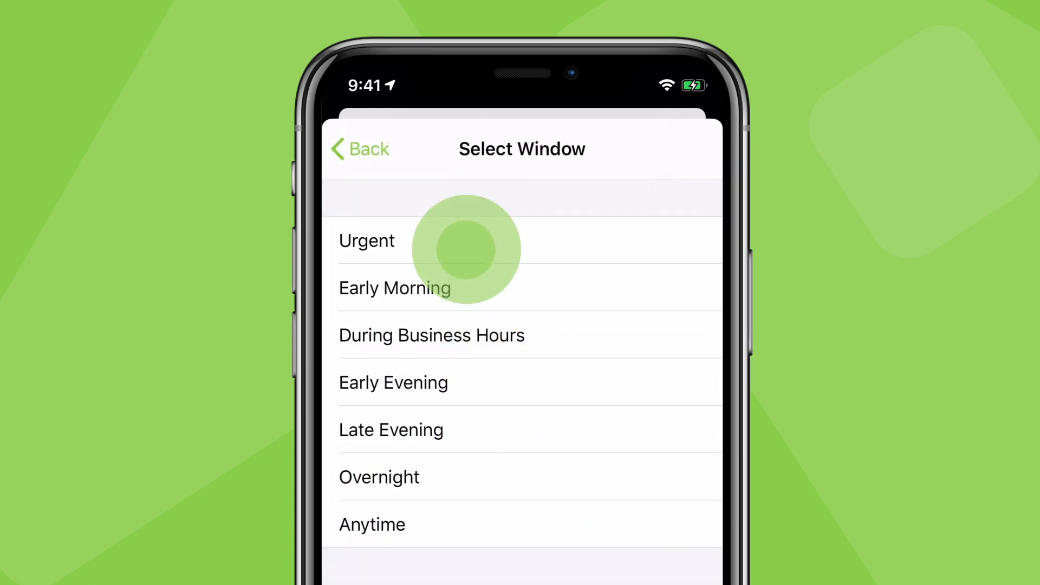
left_click(367, 240)
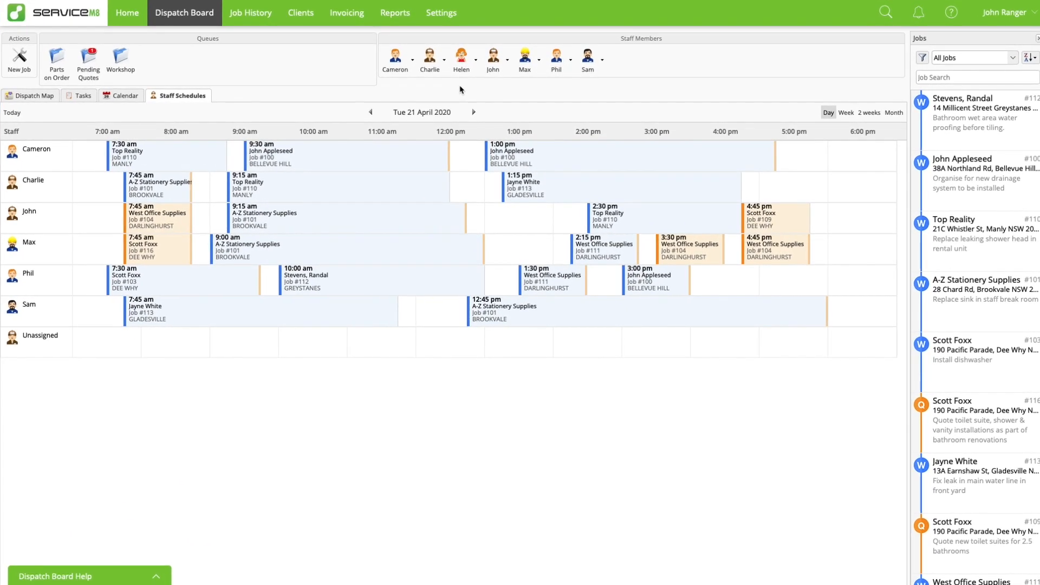
- Send Charlie the message 'I'm sending Phil to help' from his Dispatch Board menu
left_click(445, 60)
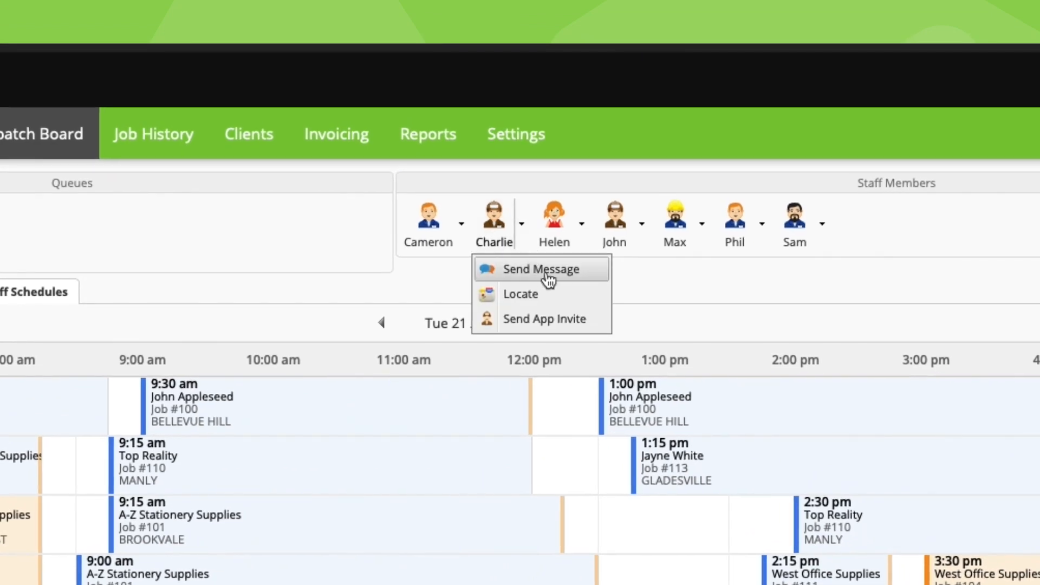
left_click(541, 269)
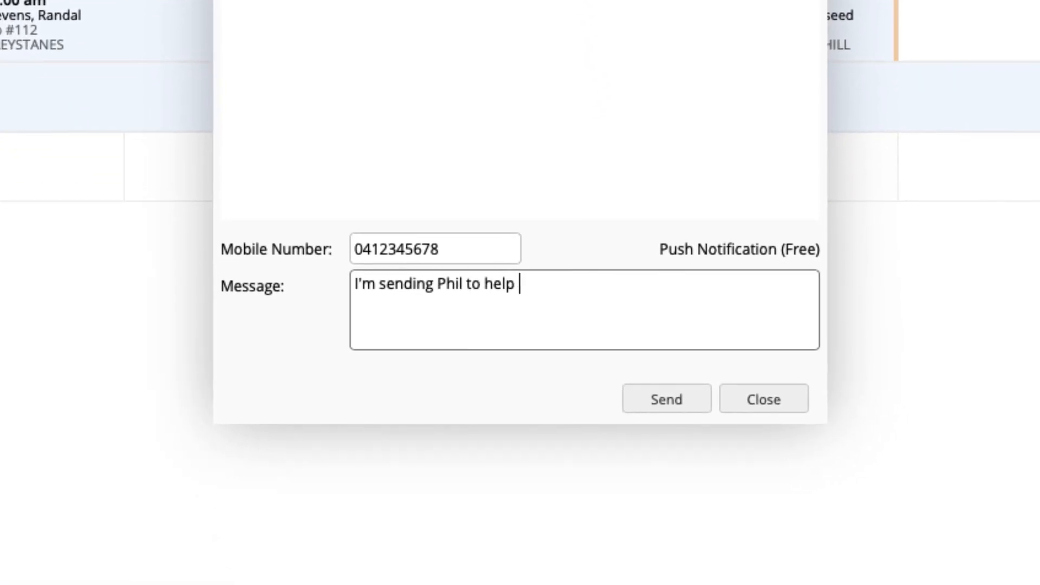
left_click(666, 399)
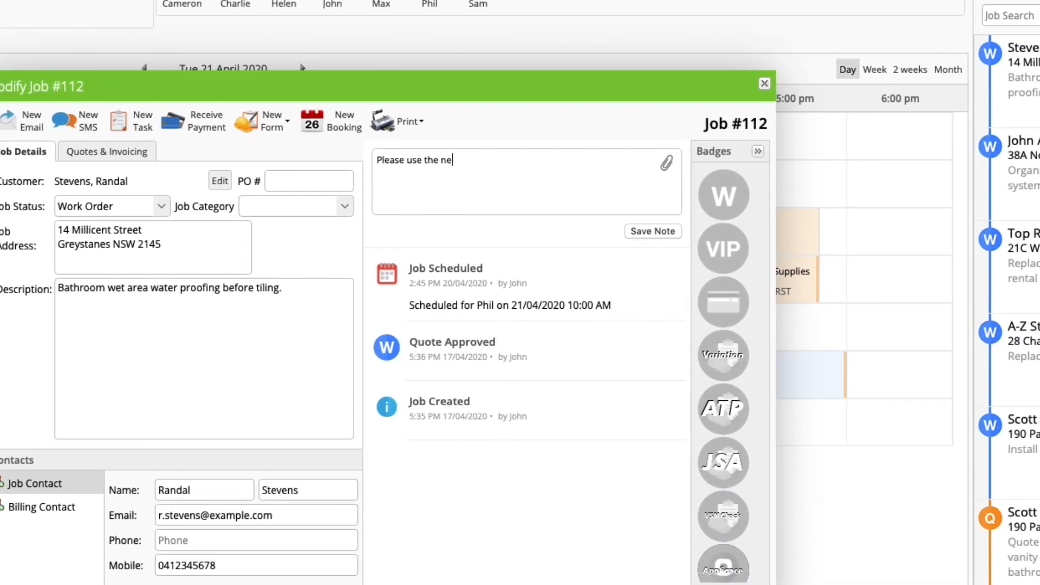
type("w technique for this job")
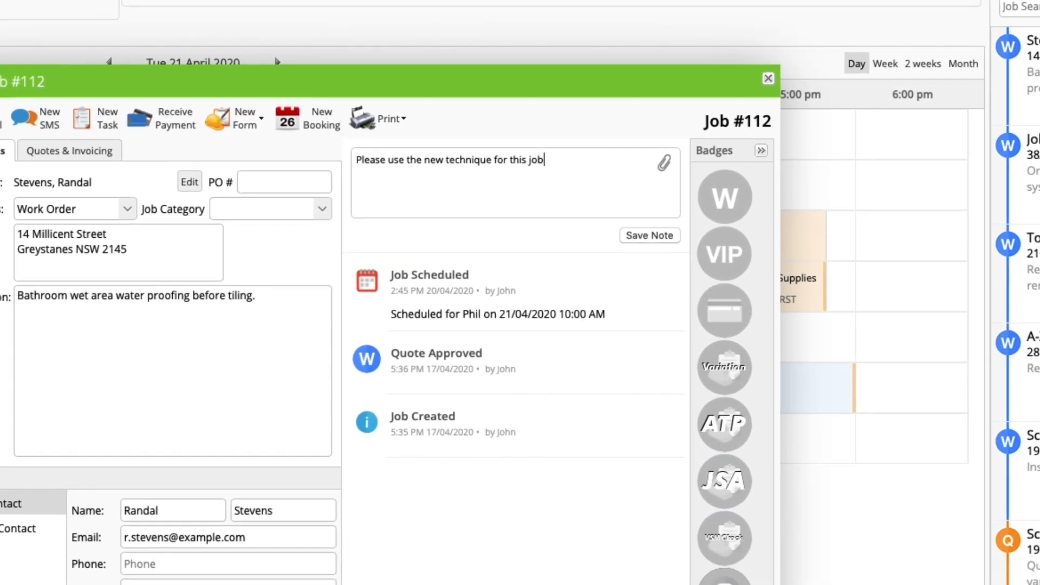
type("@phi")
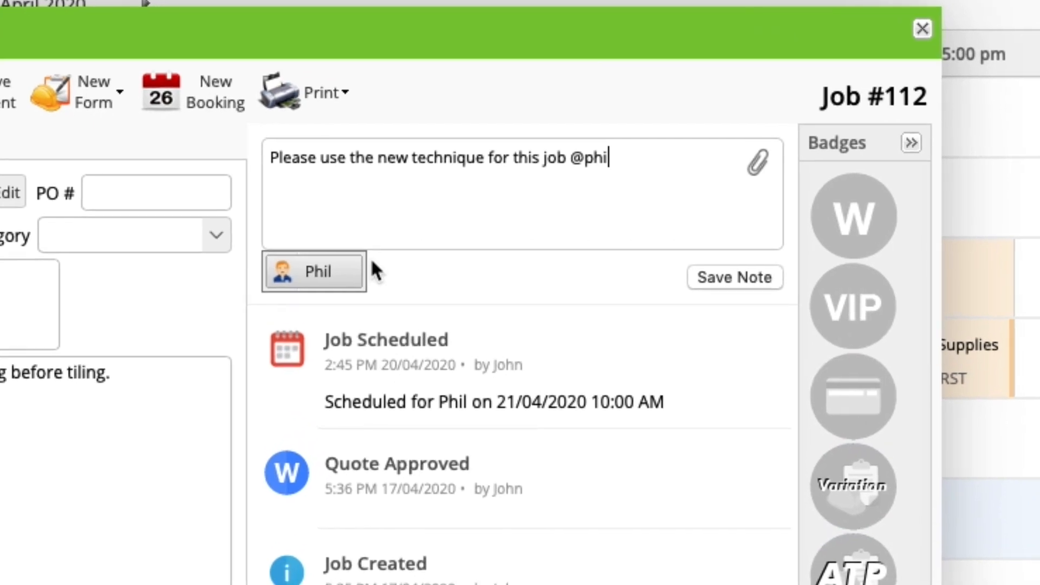
left_click(734, 277)
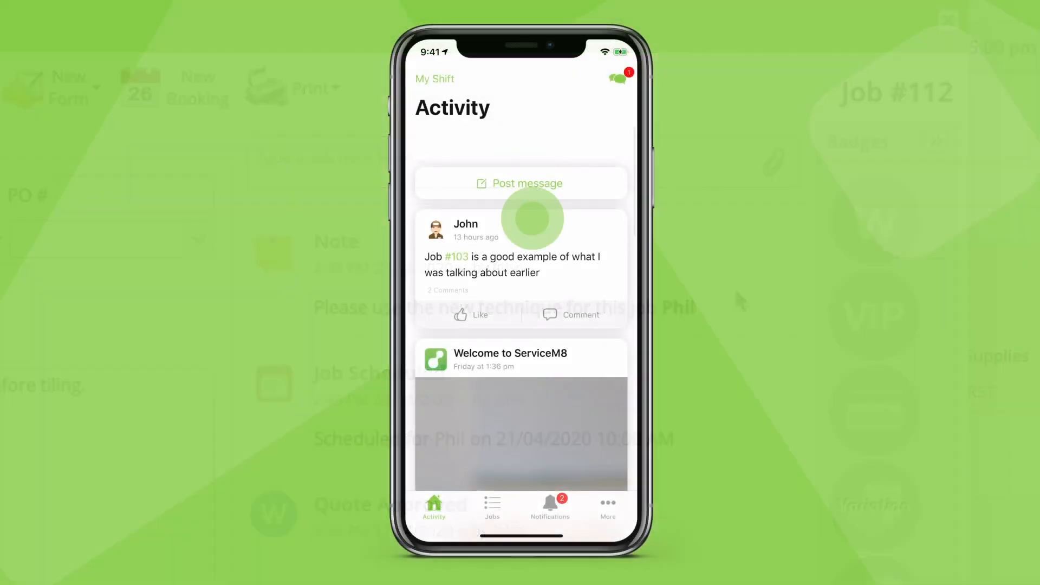
left_click(550, 506)
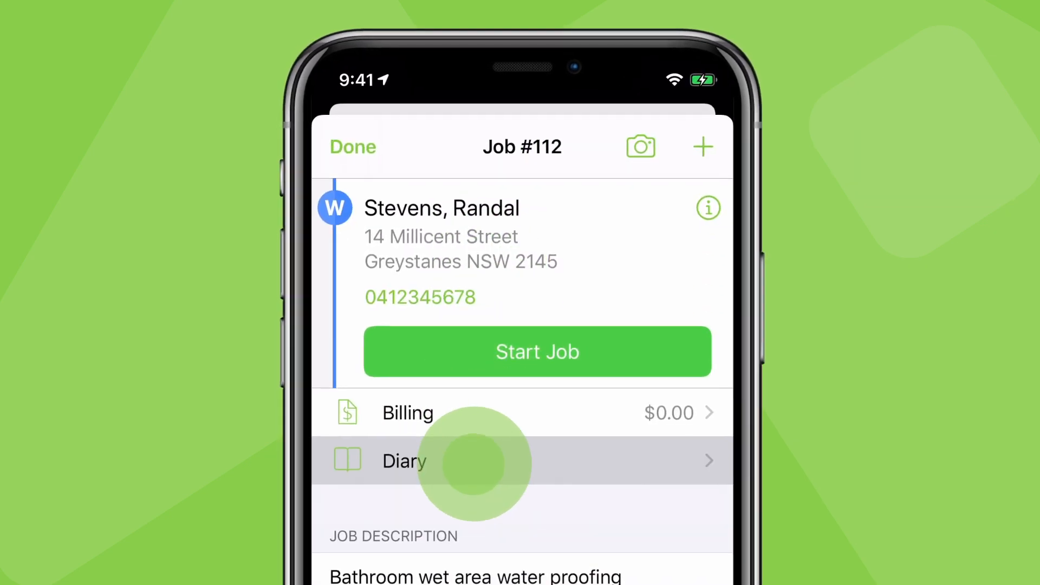
left_click(464, 461)
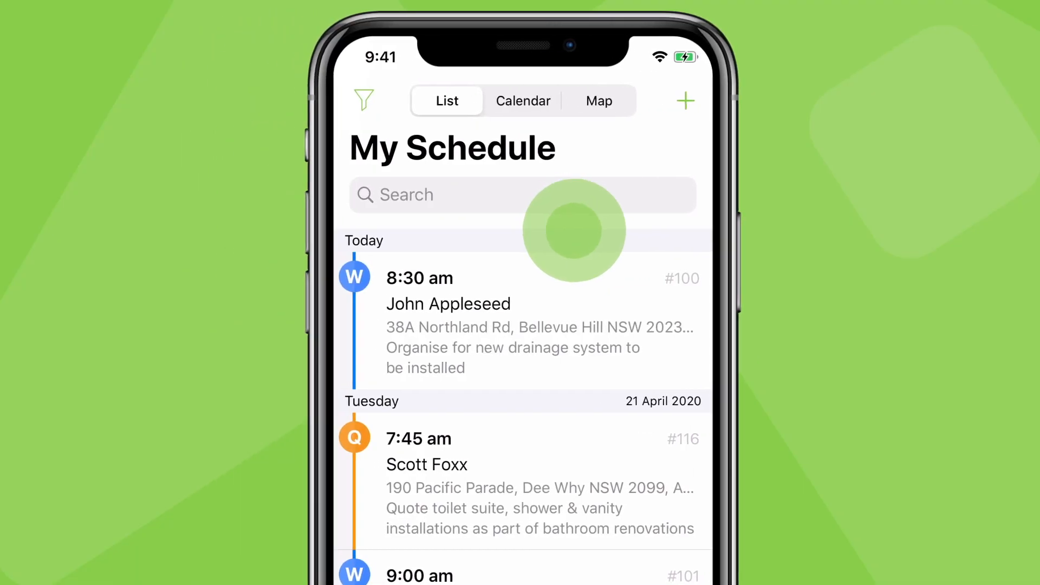
- Open Max's staff entry through More > Staff in the app
left_click(664, 475)
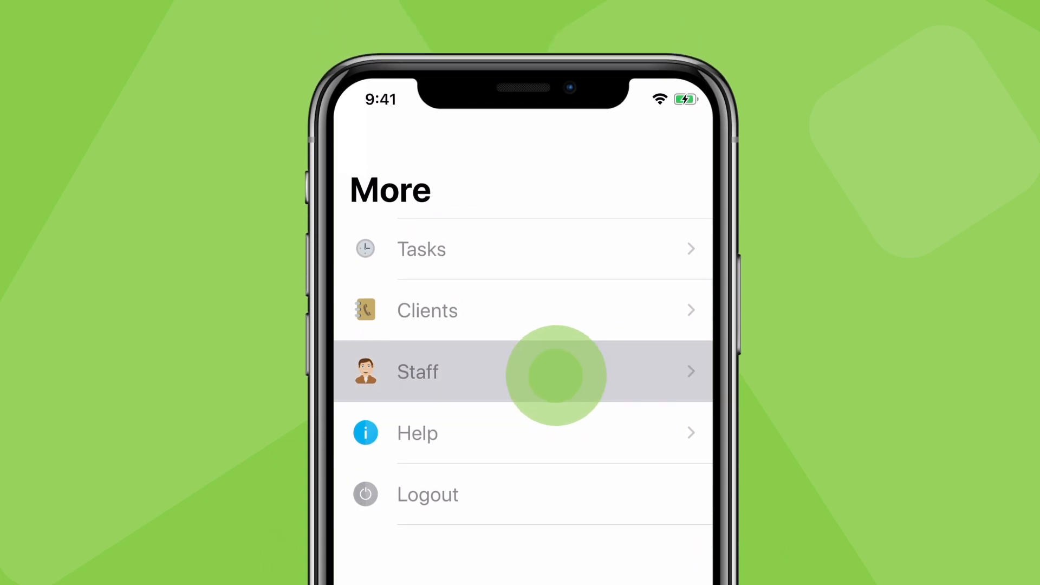
left_click(417, 372)
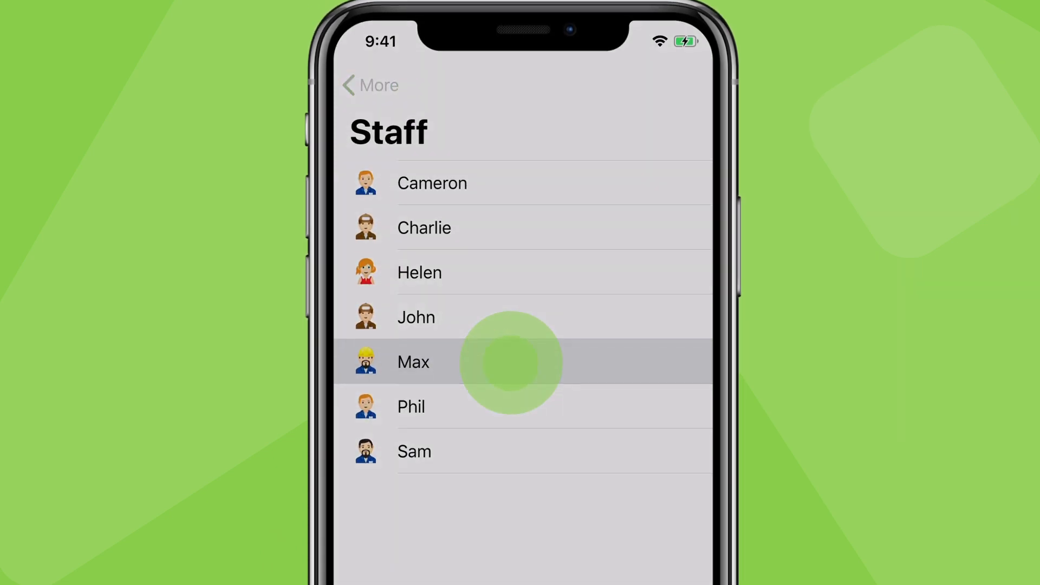
left_click(412, 362)
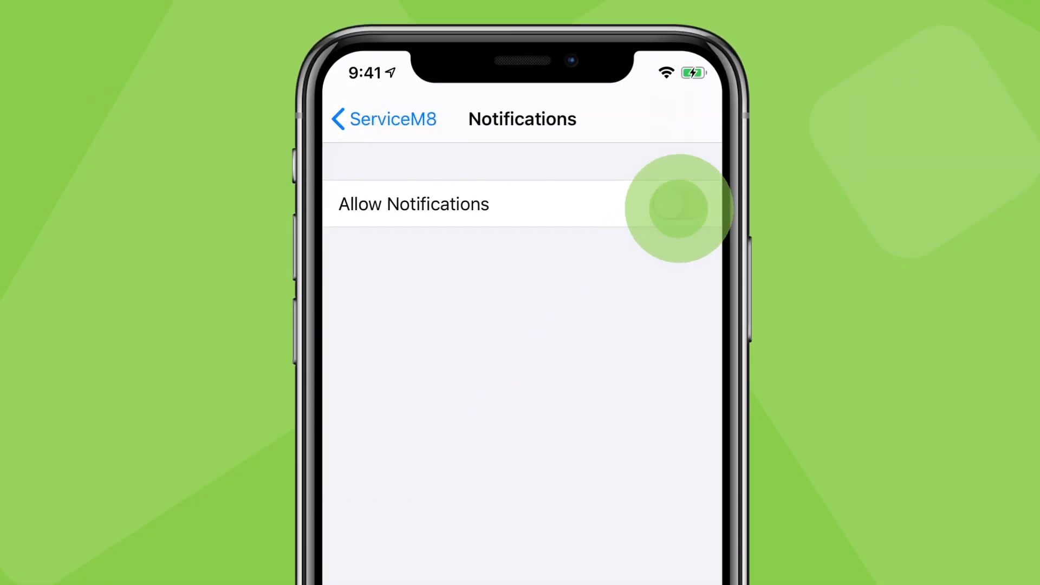
- Turn on Allow Notifications for ServiceM8 in the phone's settings
left_click(678, 203)
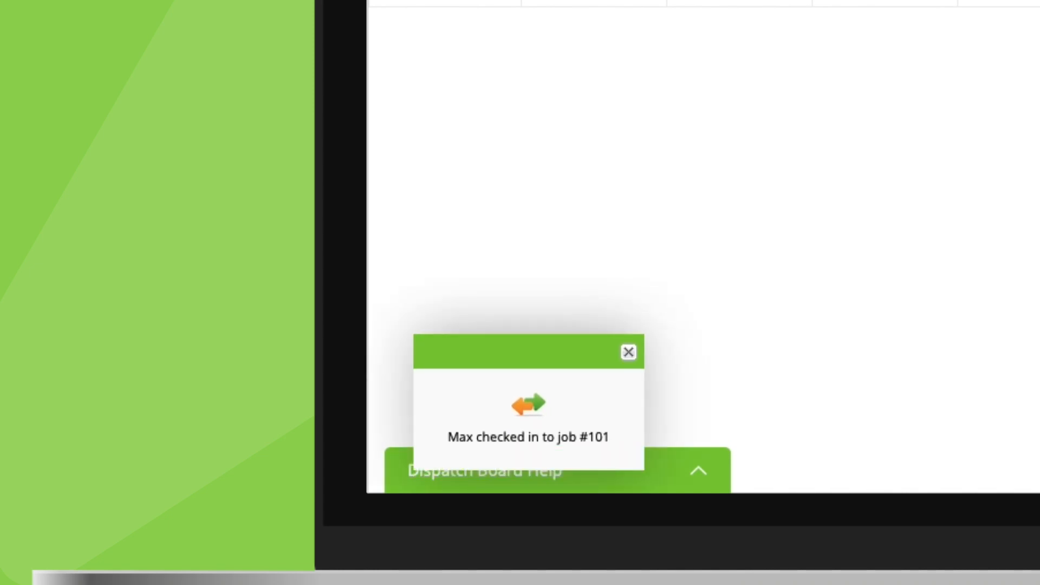
- Close Max's job #101 check-in alert and Phil's comment alert
left_click(627, 352)
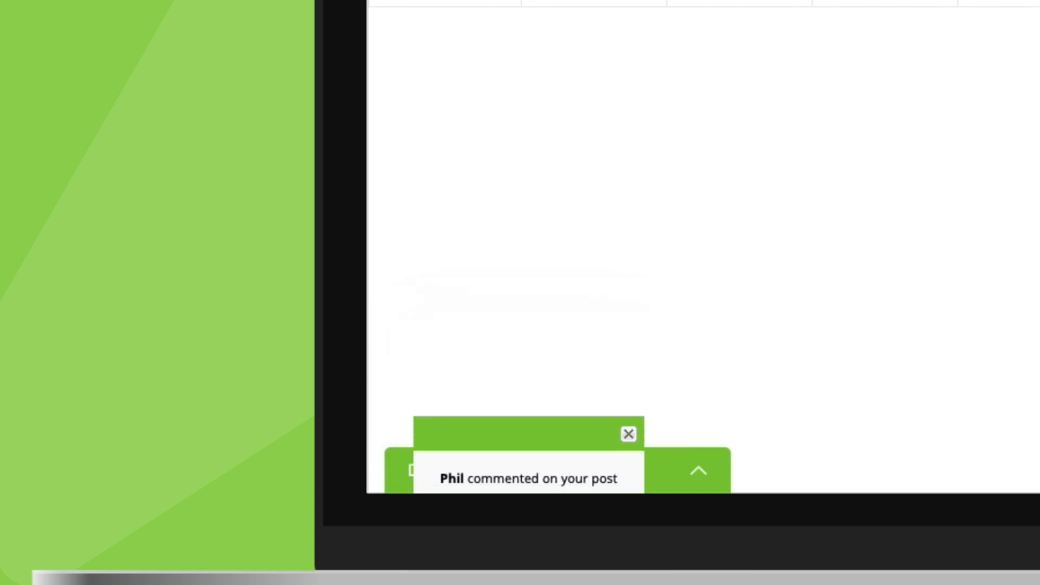
left_click(627, 434)
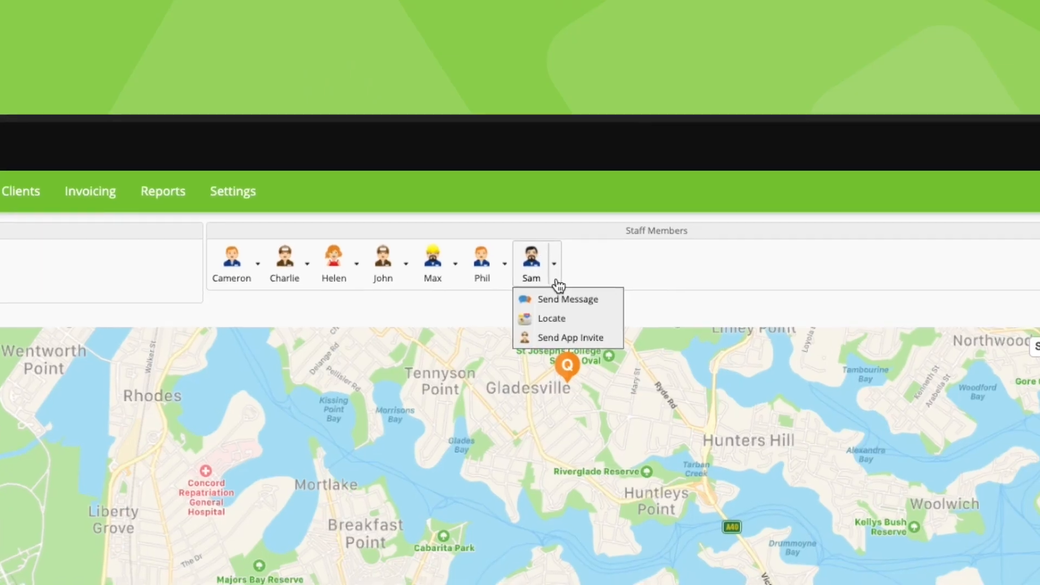
- Draft 'I'm sending Phil to help you out' to Charlie and close Phil's task pop-up
left_click(567, 299)
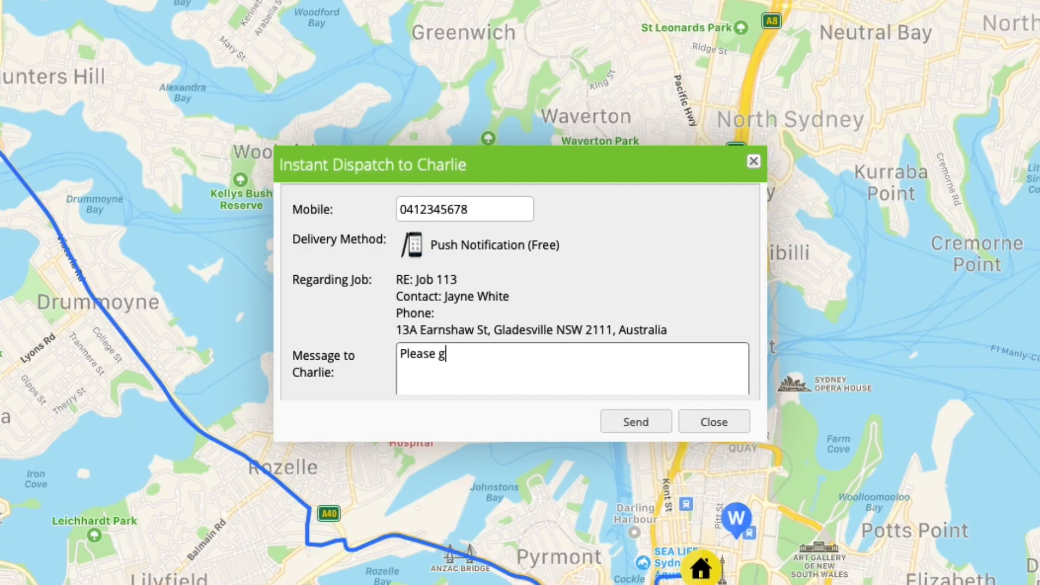
type("I'm sending Phil to help you out")
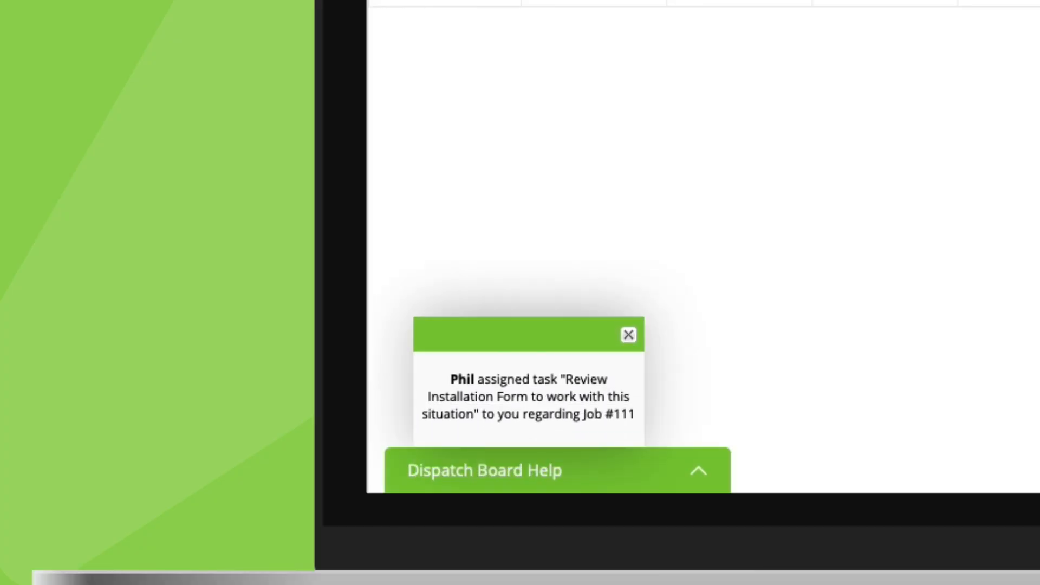
left_click(484, 151)
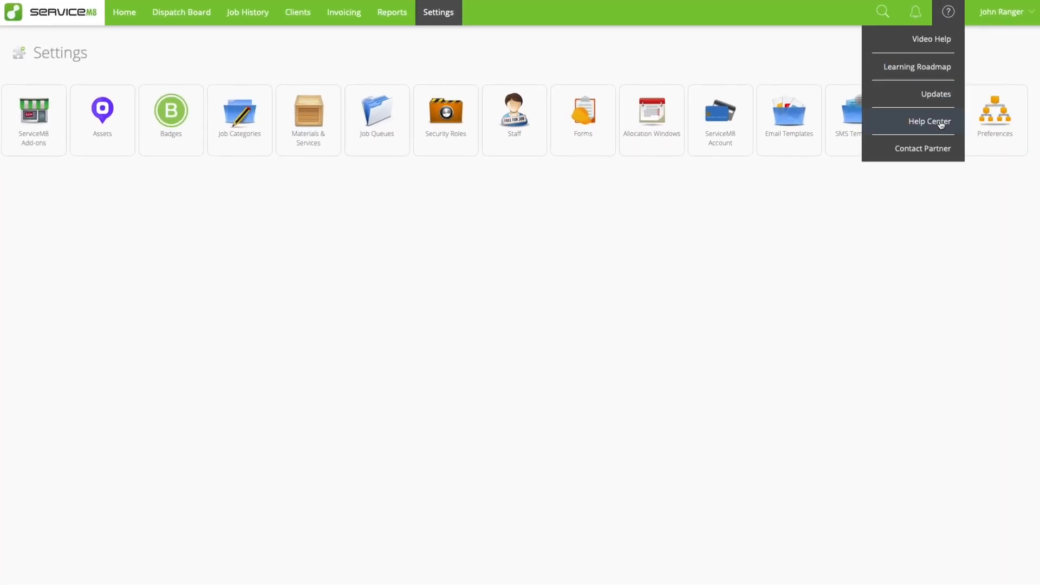
- Visit the Help Center, then open the Learning Roadmap's Level 1 Welcome lesson
left_click(931, 121)
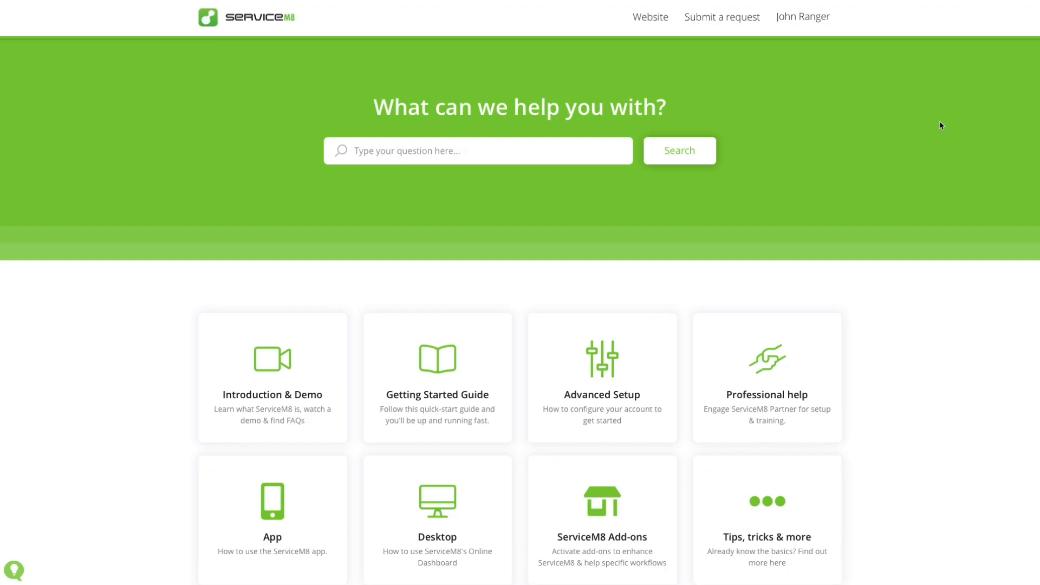
left_click(948, 12)
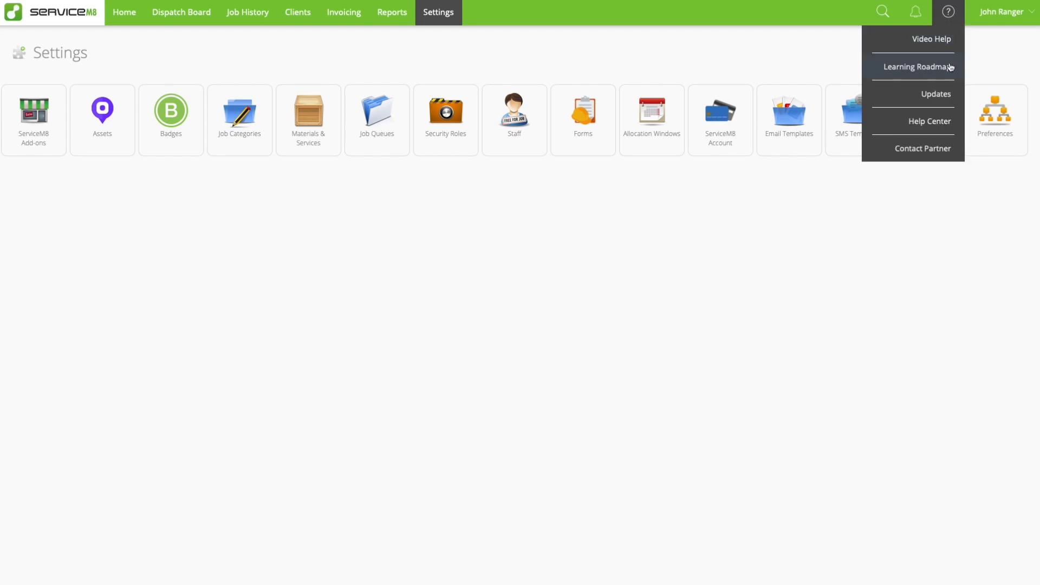
left_click(916, 67)
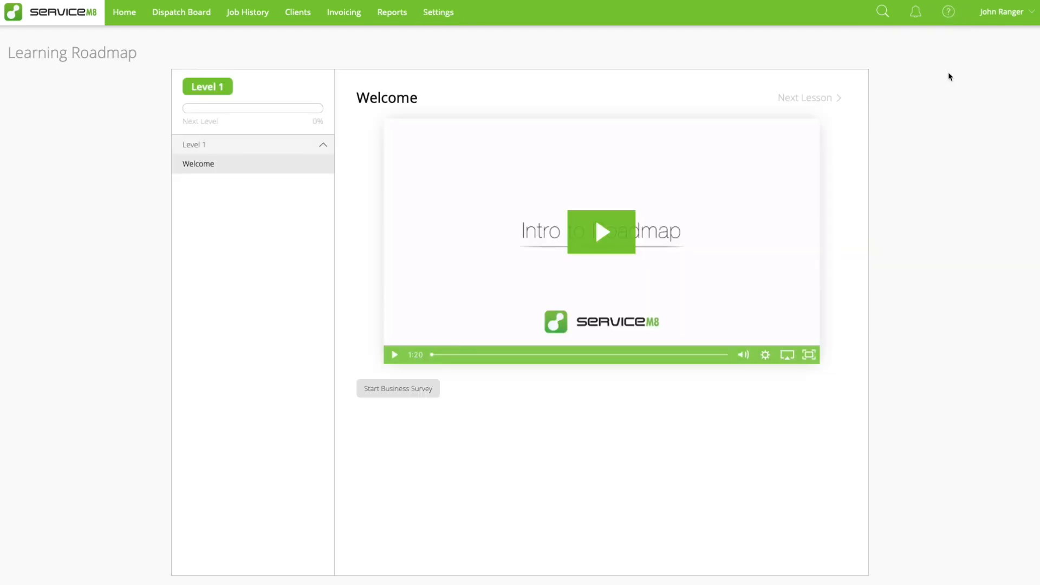